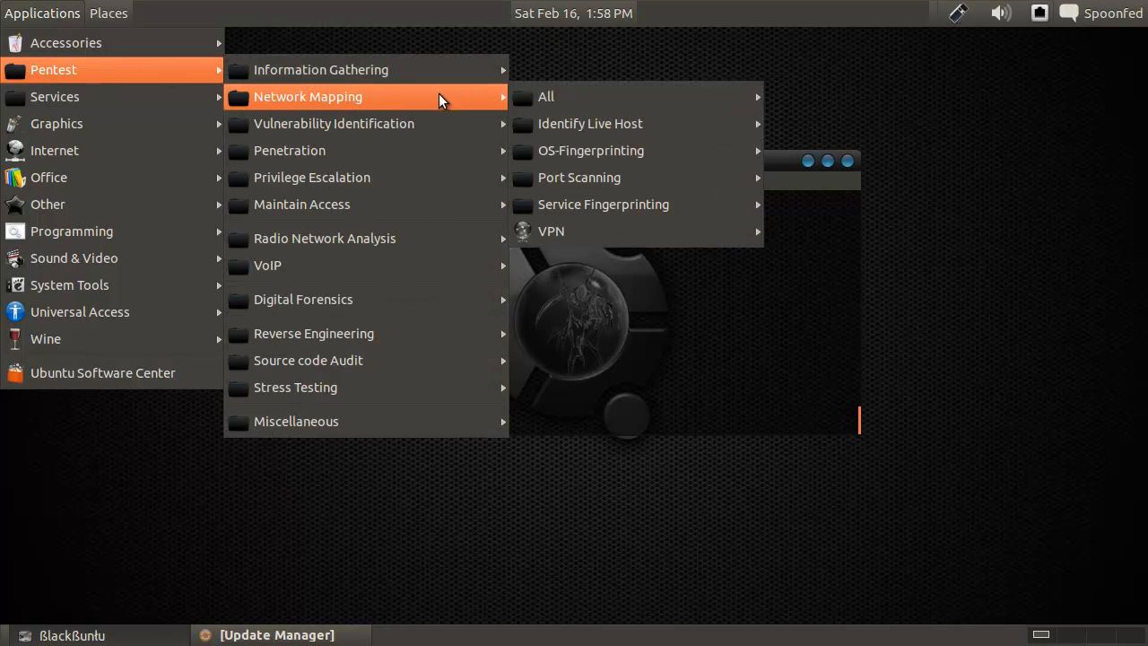
mouse_move(590, 123)
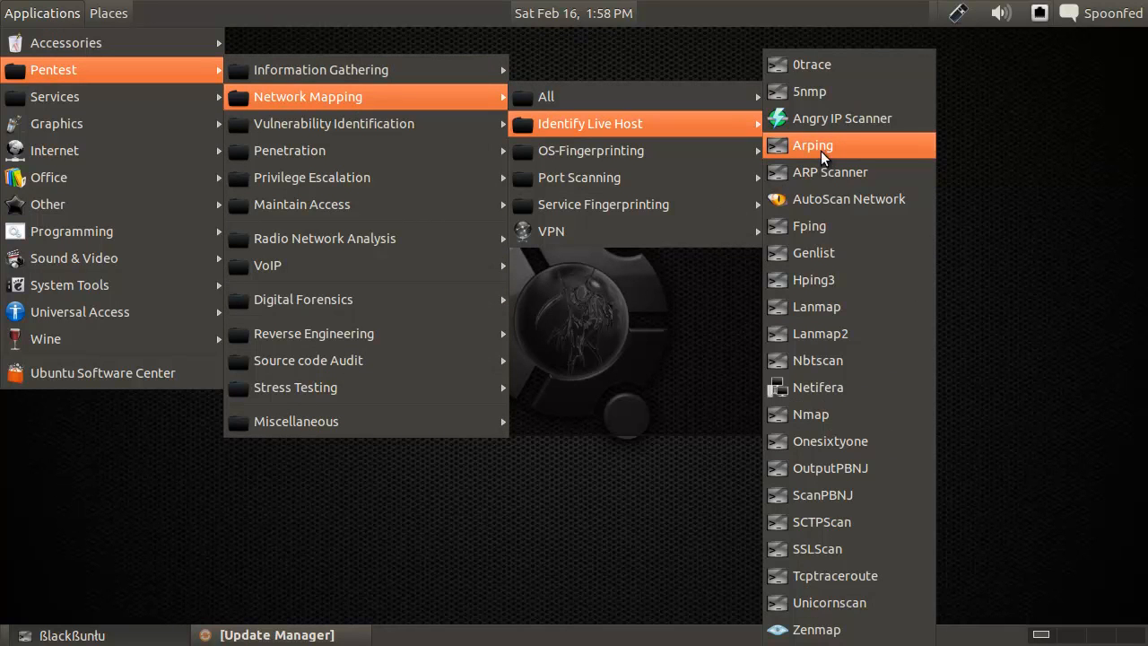
Step: Launch Arping, view its usage summary and options, and begin a sudo arping command
left_click(812, 146)
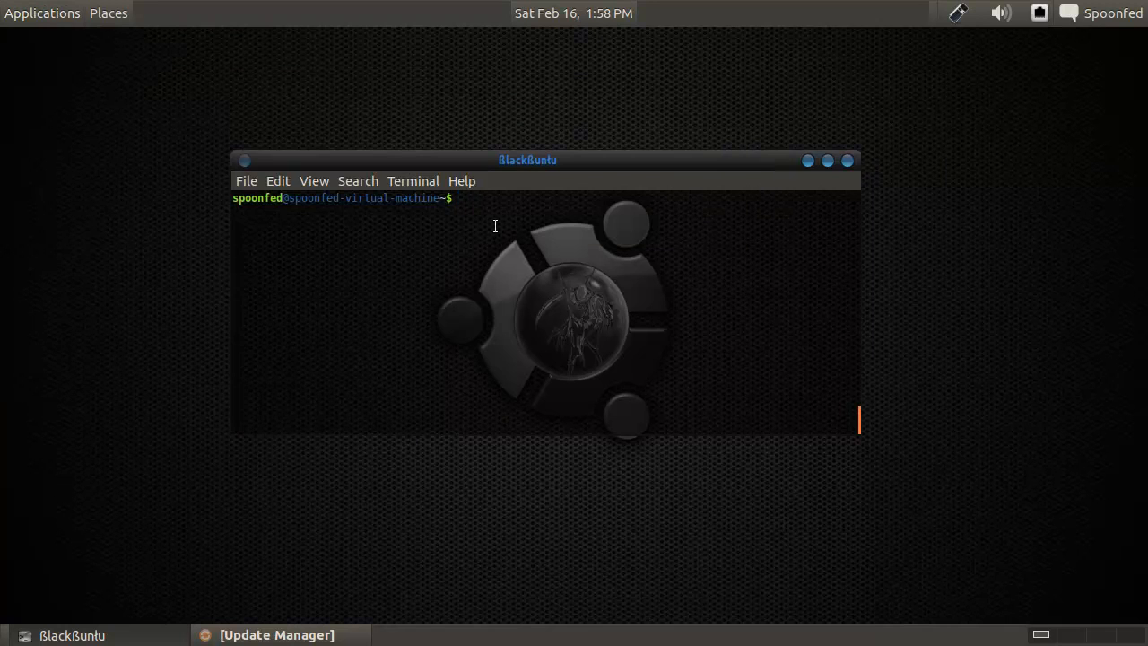
type("arping")
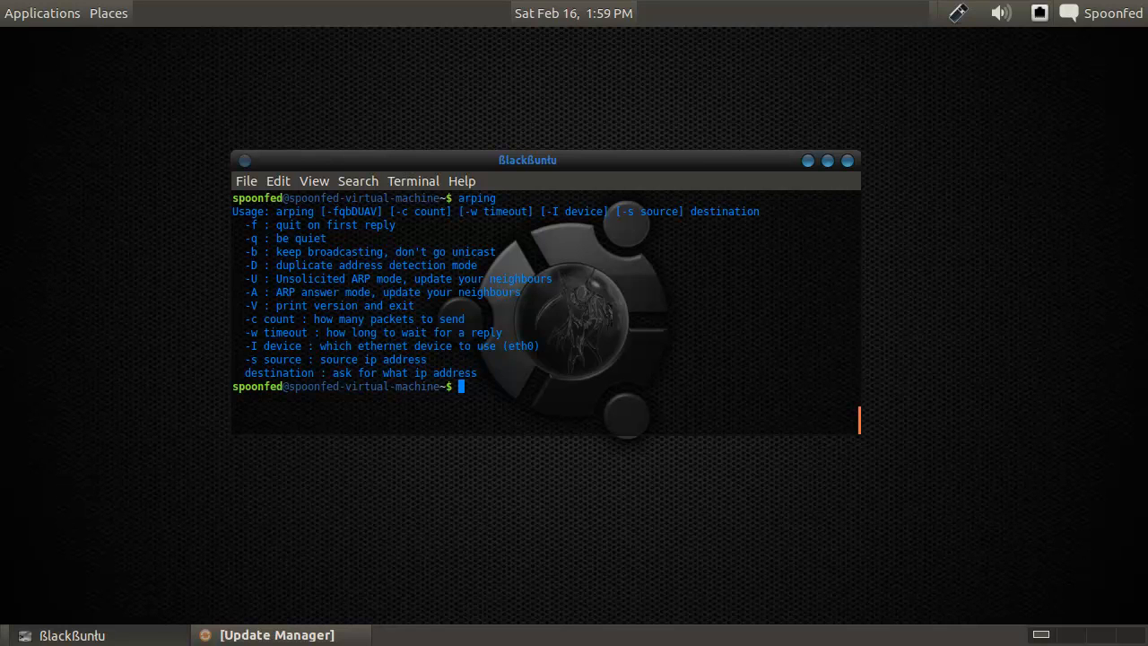
type("sudo arping")
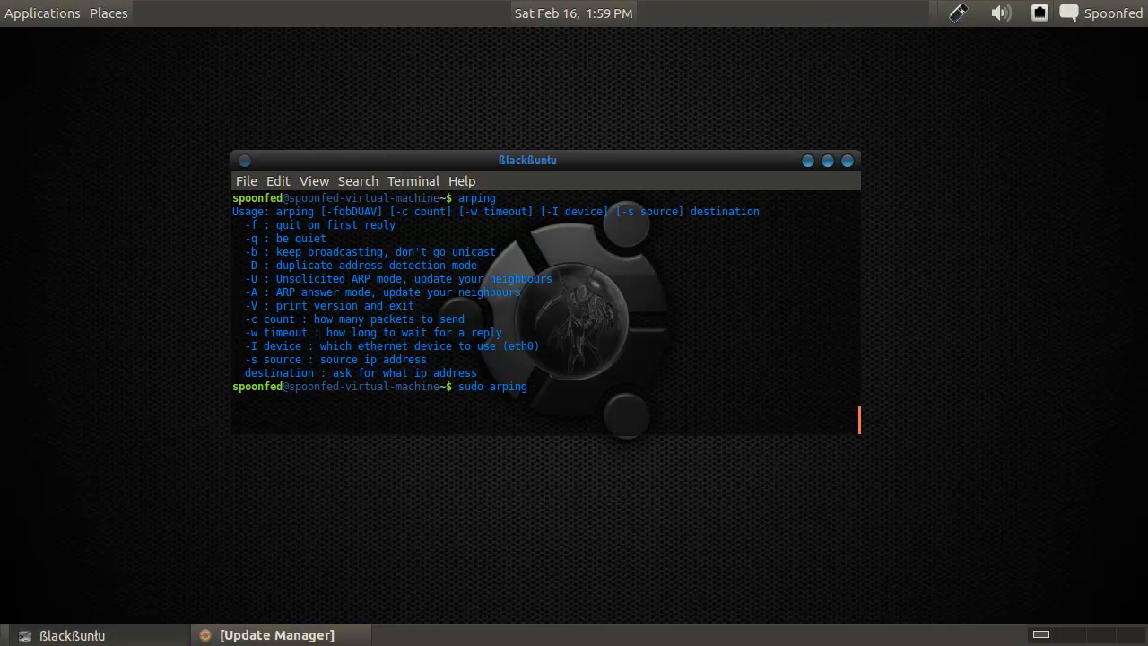
Step: Broadcast-arping 192.168.1.50 on eth0 from 192.168.1.255, stop after 14 replies, and retype without source
type("-b")
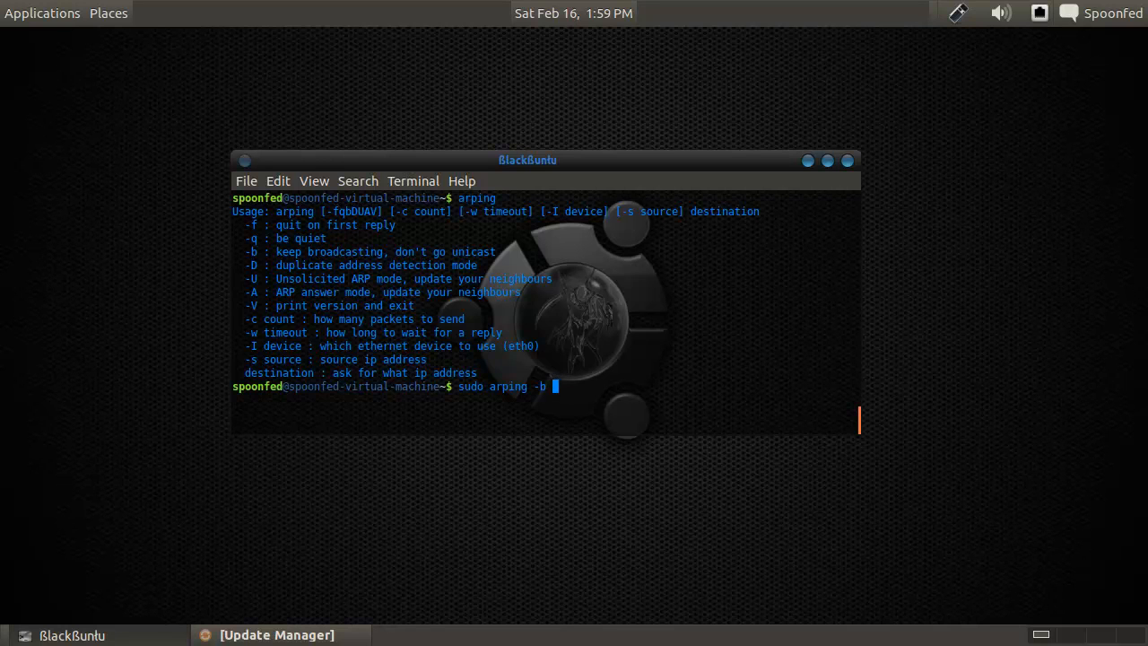
type("-I")
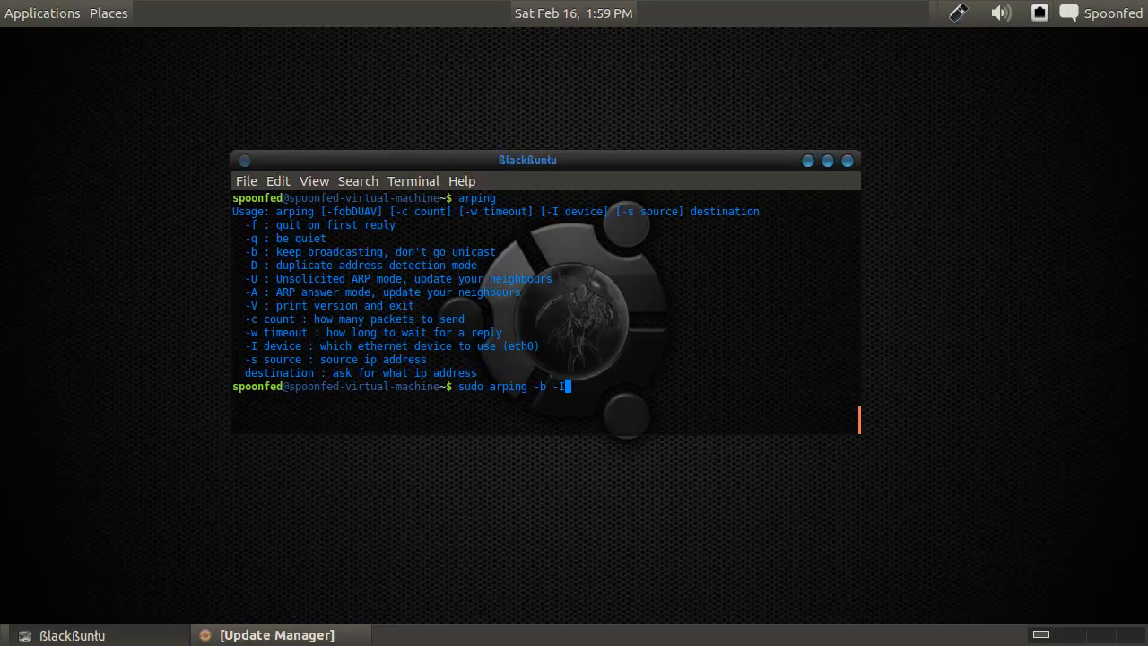
type("eth0")
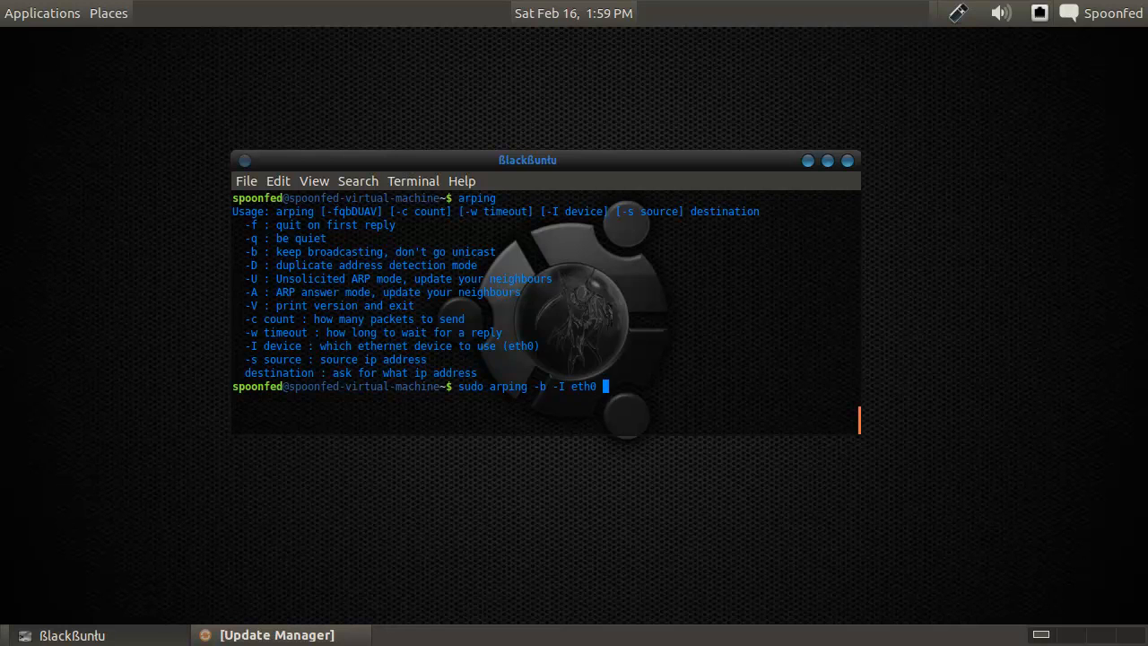
type("-s 192.")
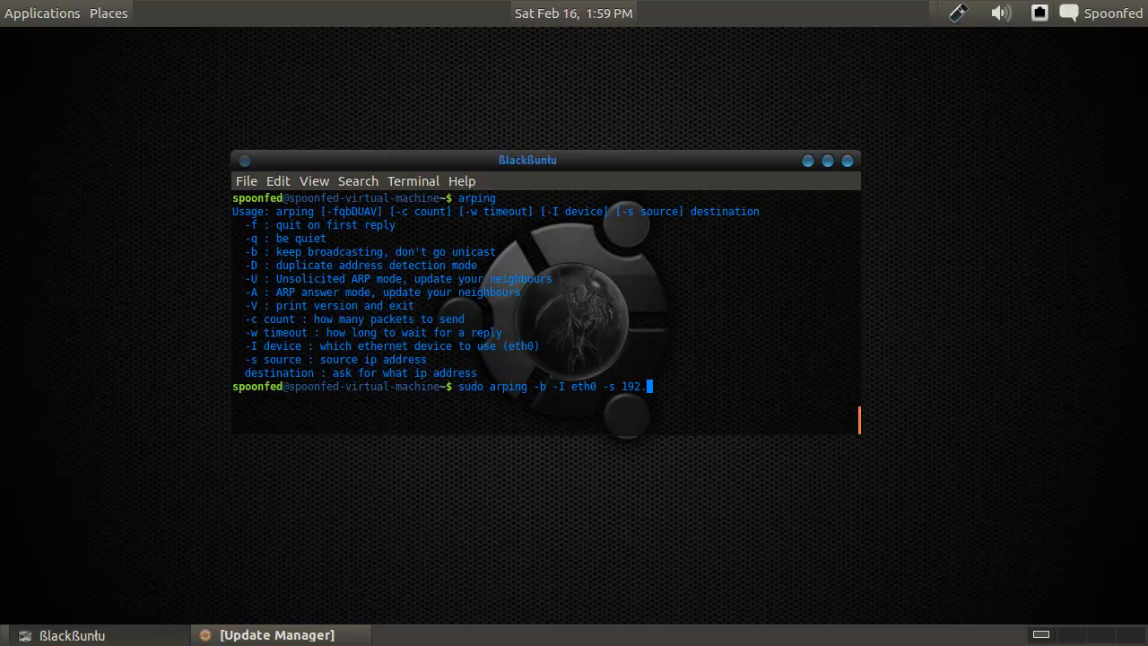
type("168.1.255")
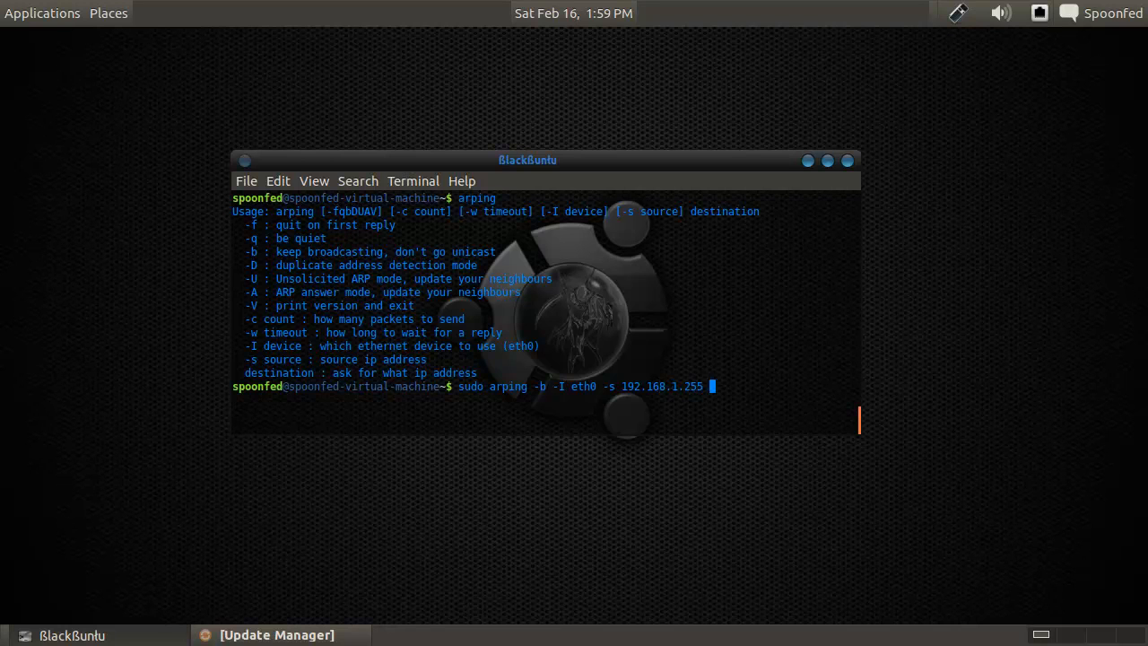
type("192.168.")
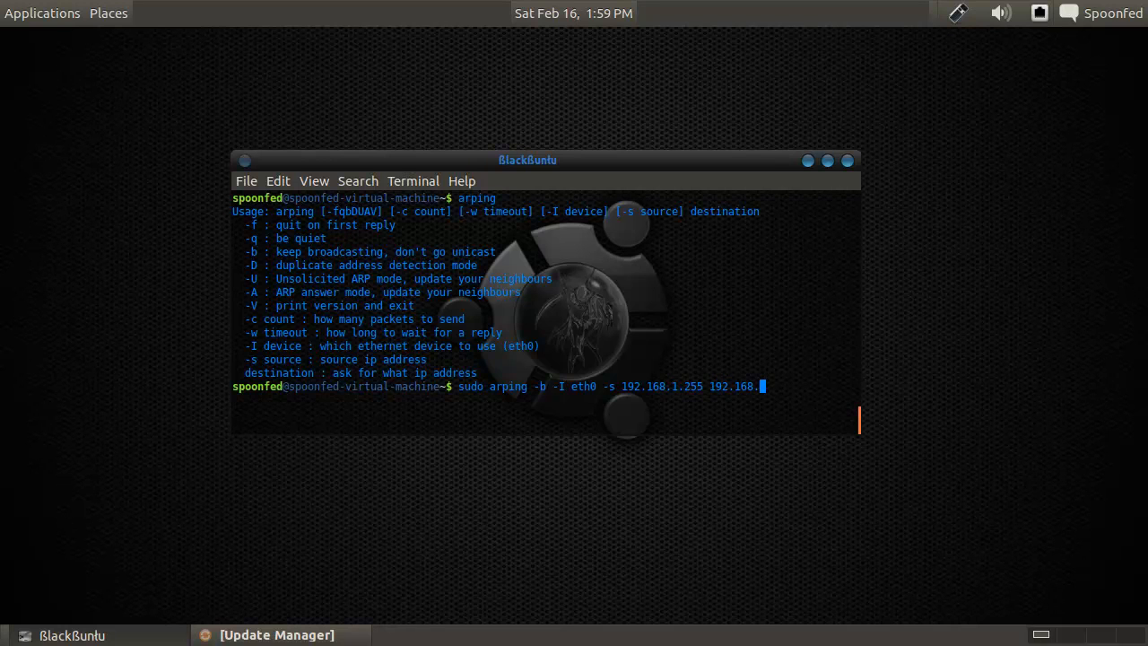
type("50")
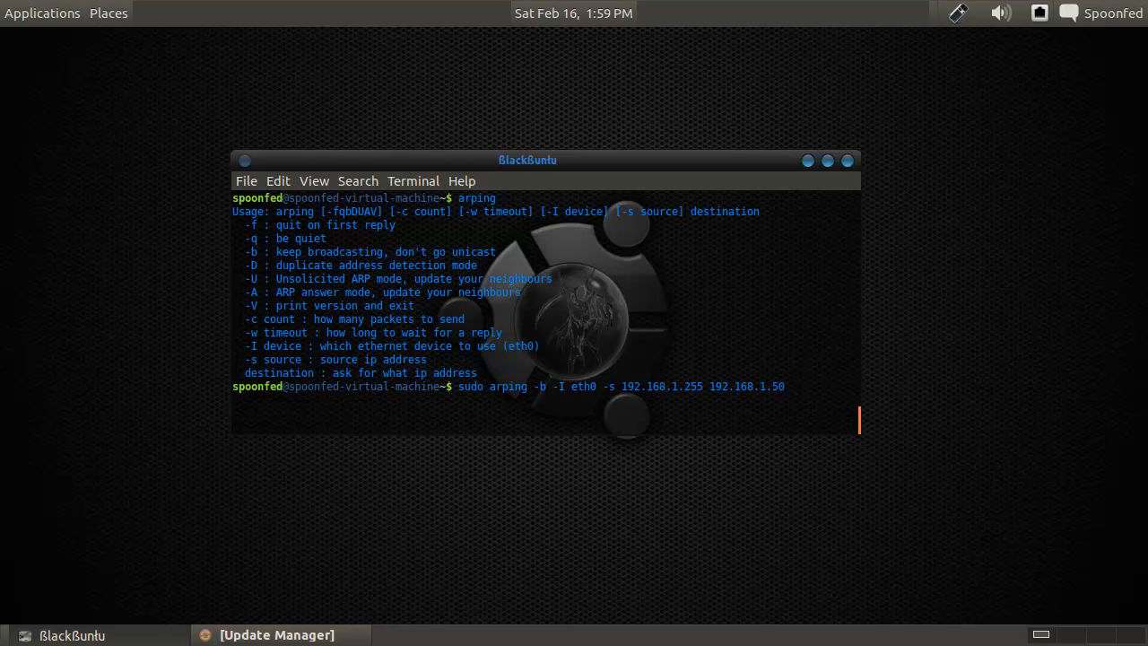
key("Return")
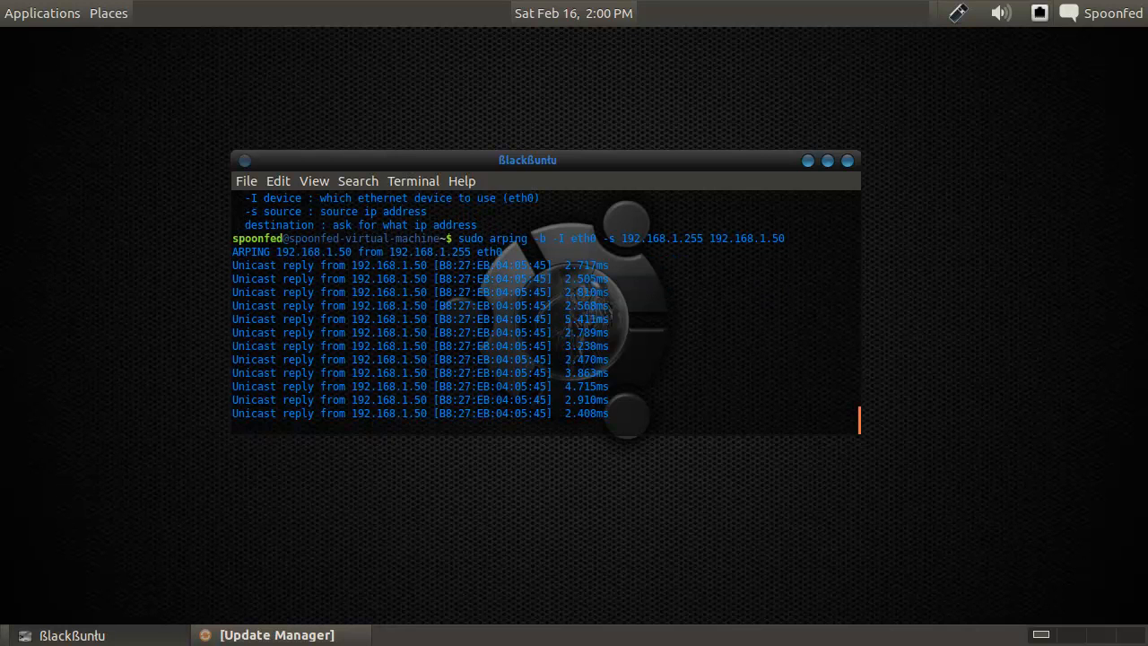
key("ctrl+c")
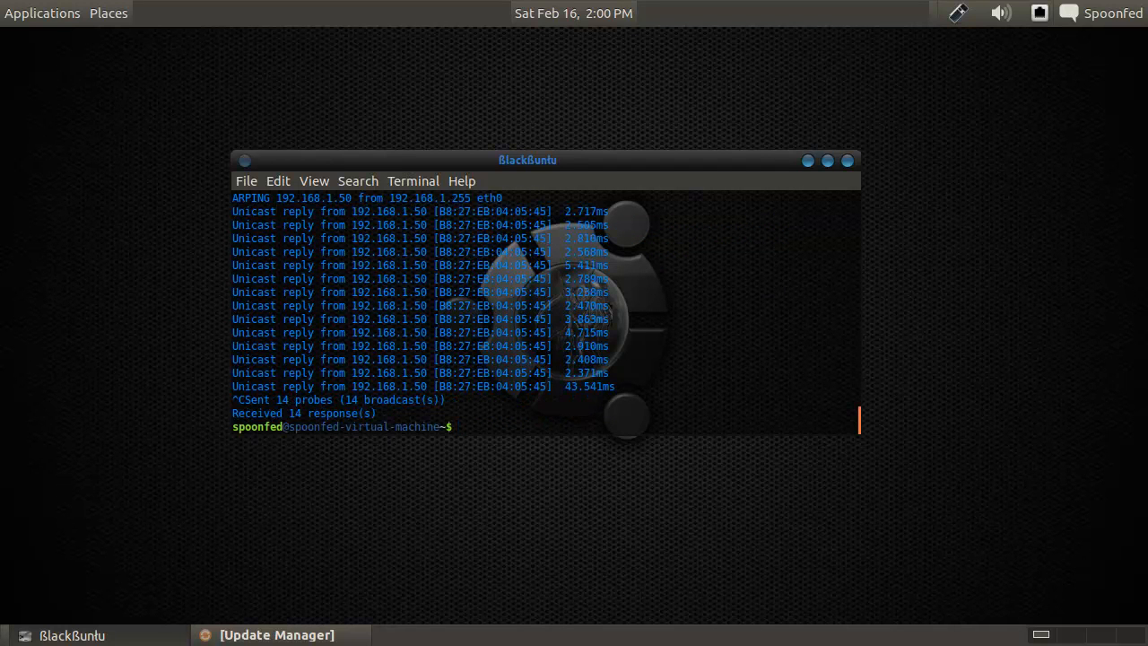
type("sudo arping -b -I eth0 -s 192.168.1.255 192.168.1.50")
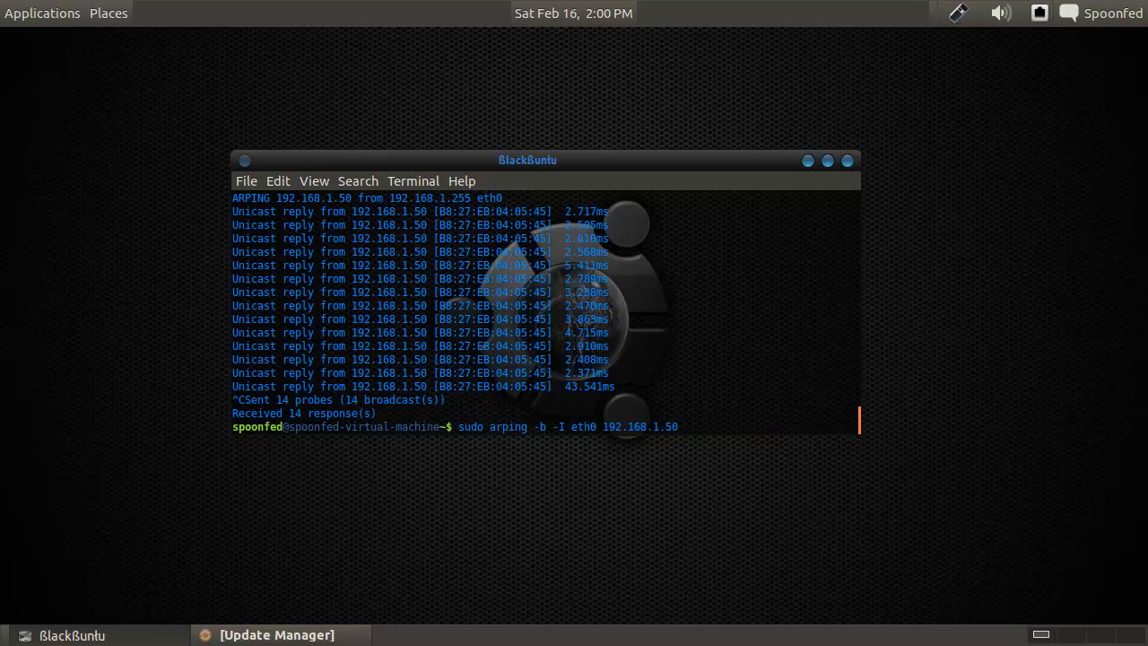
Step: Run the sourceless arping (2 replies), then unsolicited-mode (-U) arping against 192.168.1.1, and type clear
key("Return")
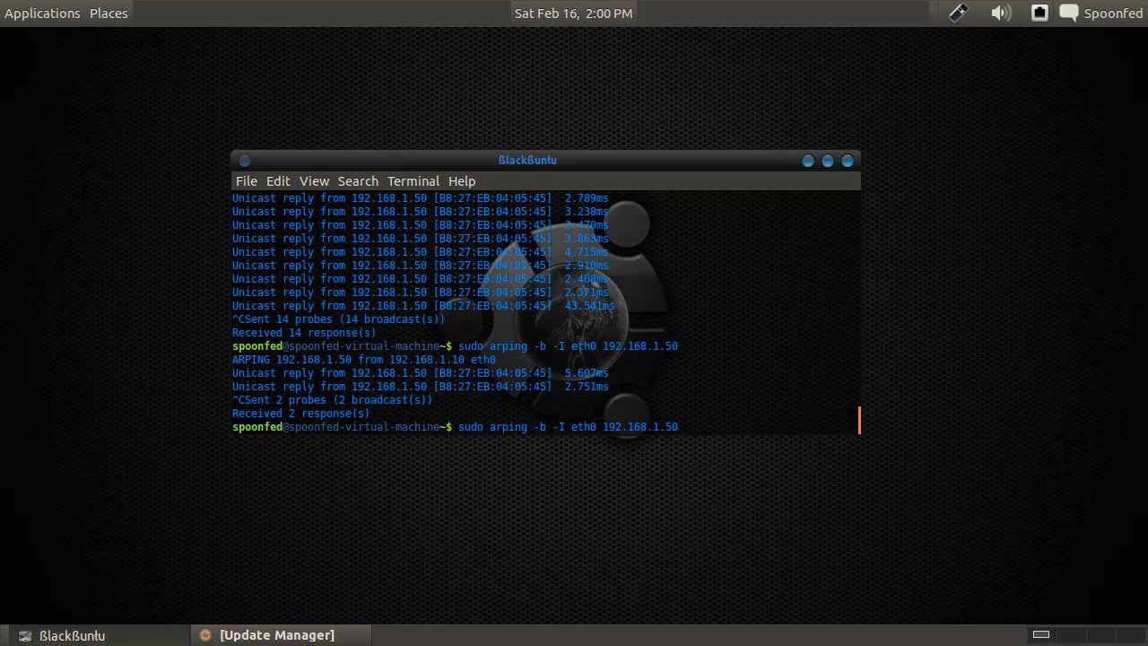
double_click(673, 426)
type("1")
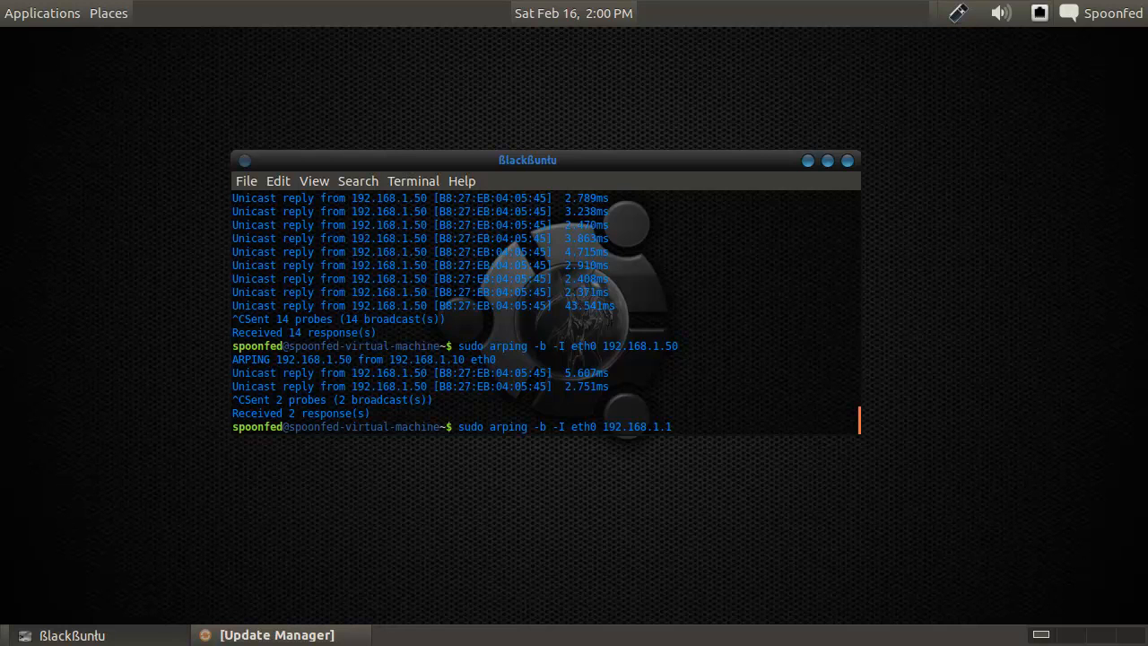
type("-U")
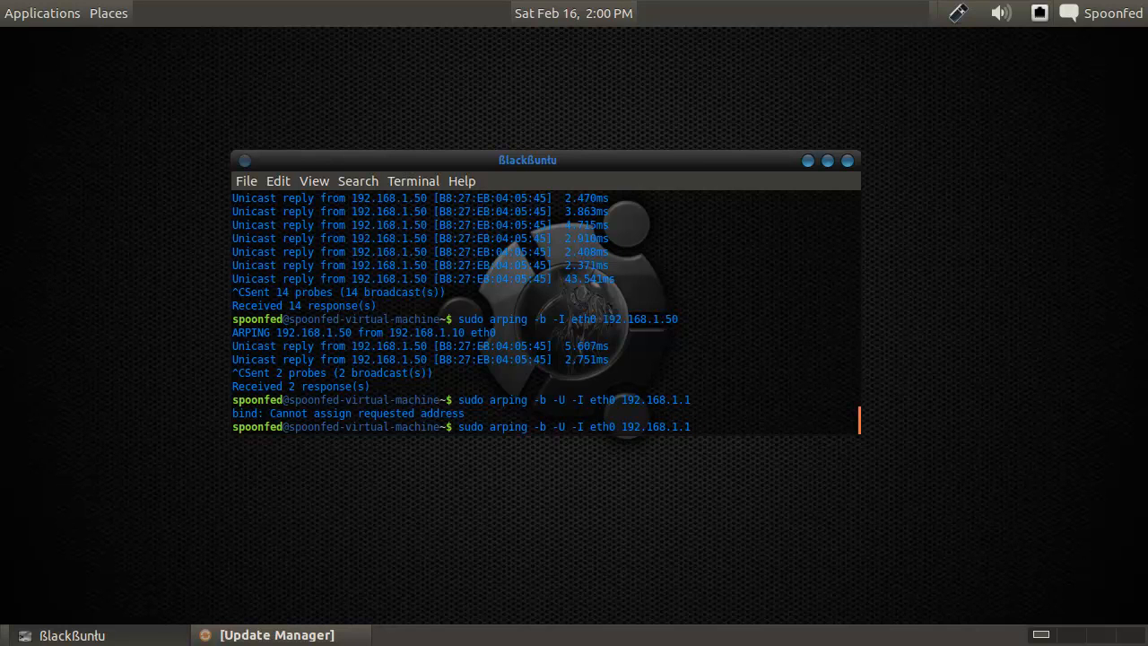
type("255")
key("Return")
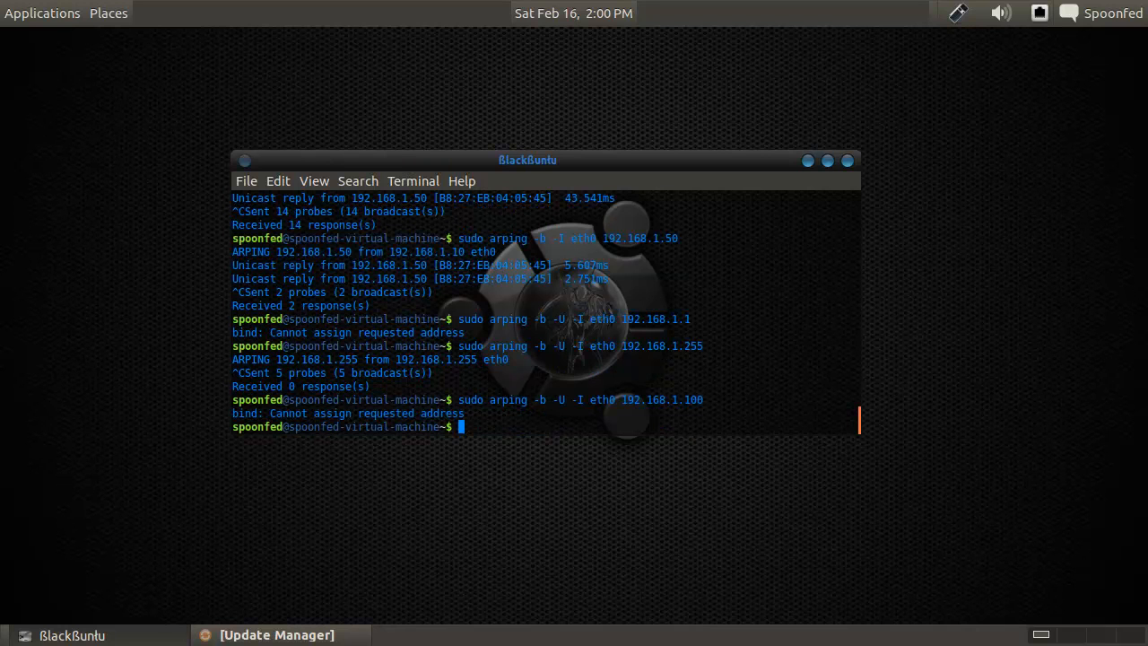
type("clear")
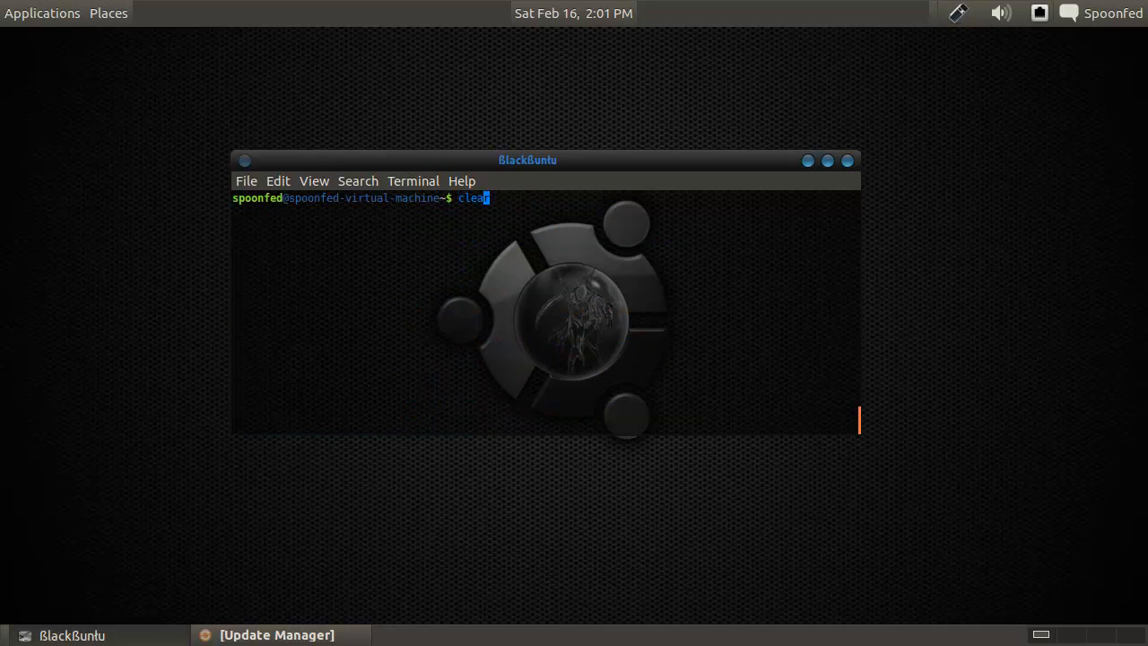
Step: Run answer-mode arpings from source 192.168.1.255 against hosts such as 192.168.1.8 and .7, all getting 0 responses
type("sudo arping -b -U -I eth0 192.168.1.100")
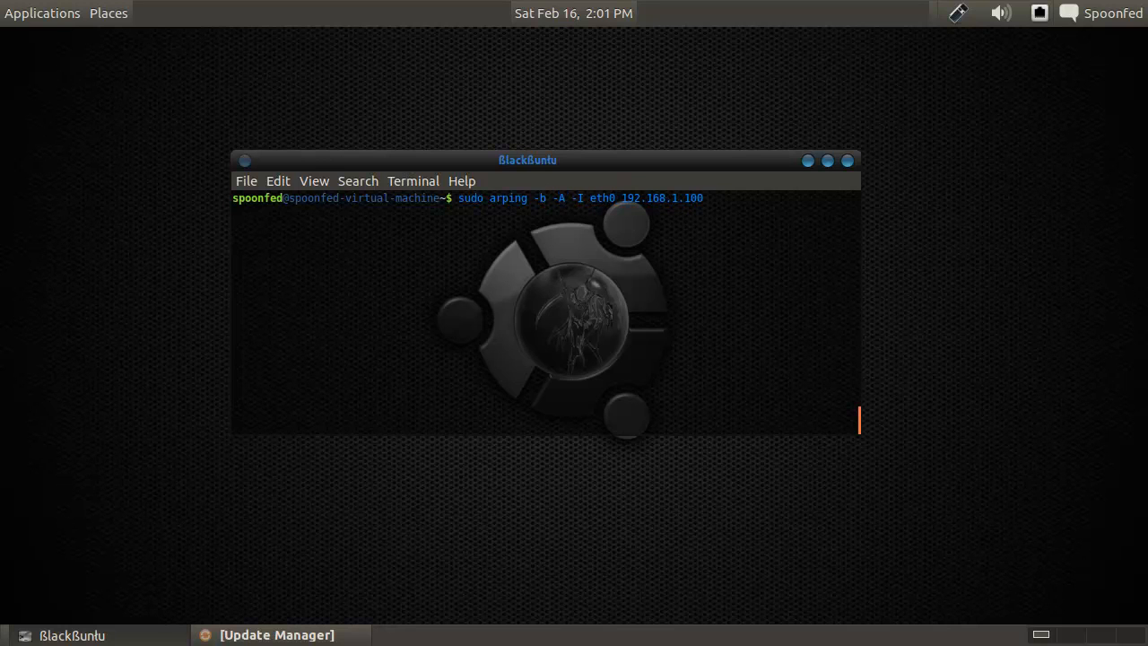
type("-s 192.168.1")
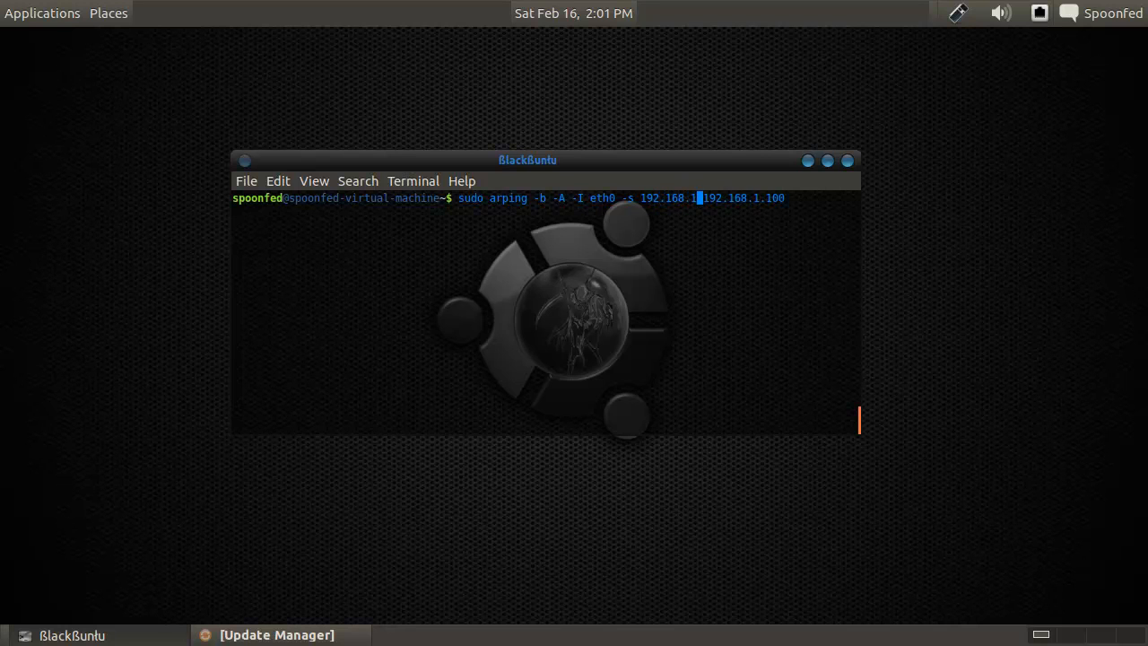
type("255")
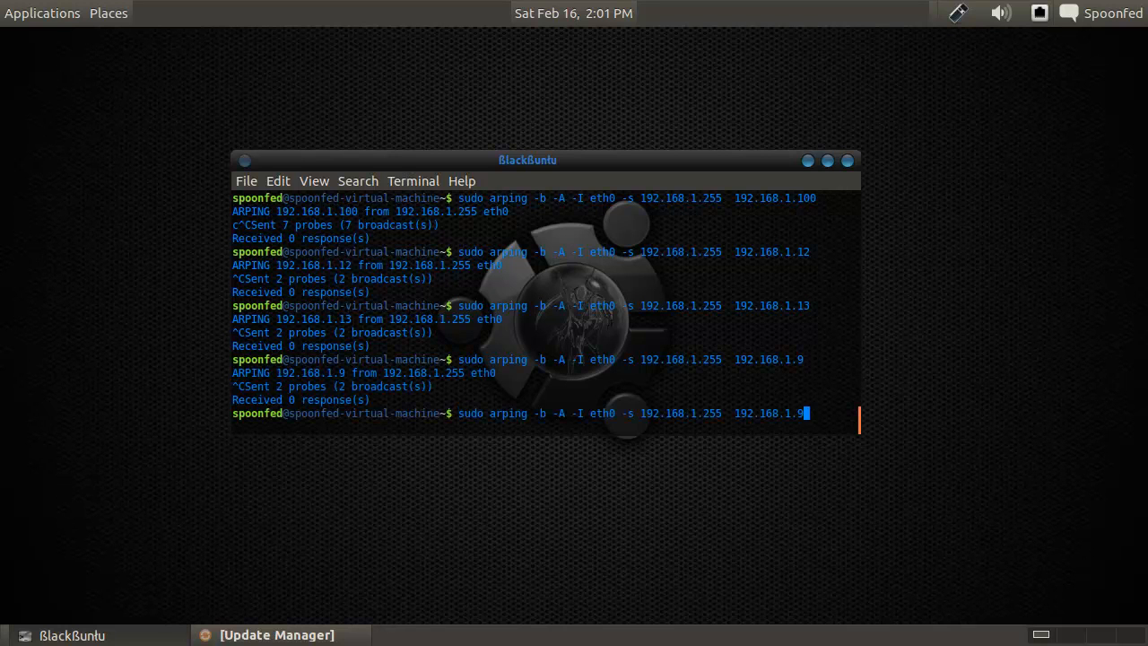
type("8")
key("Return")
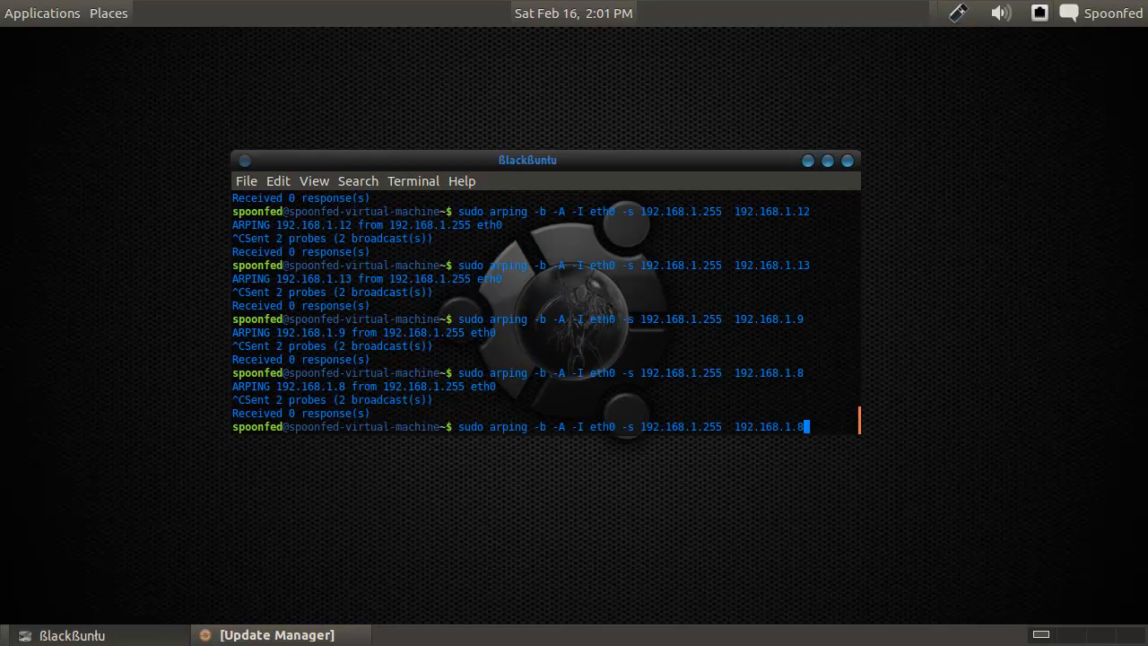
type("50")
key("Return")
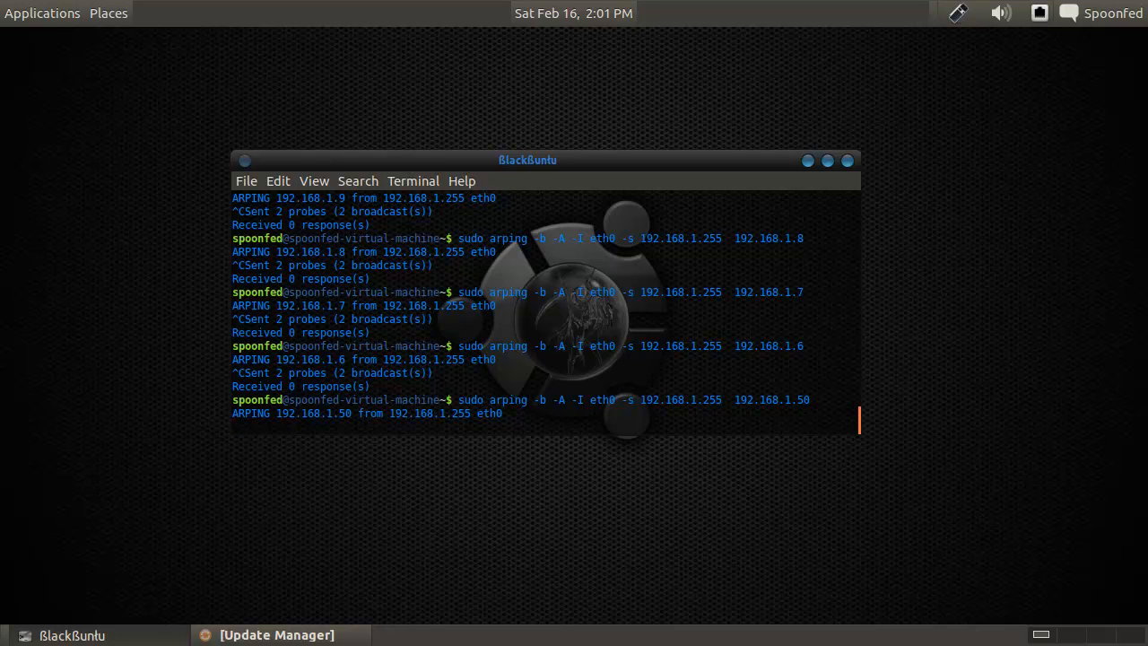
type("cle")
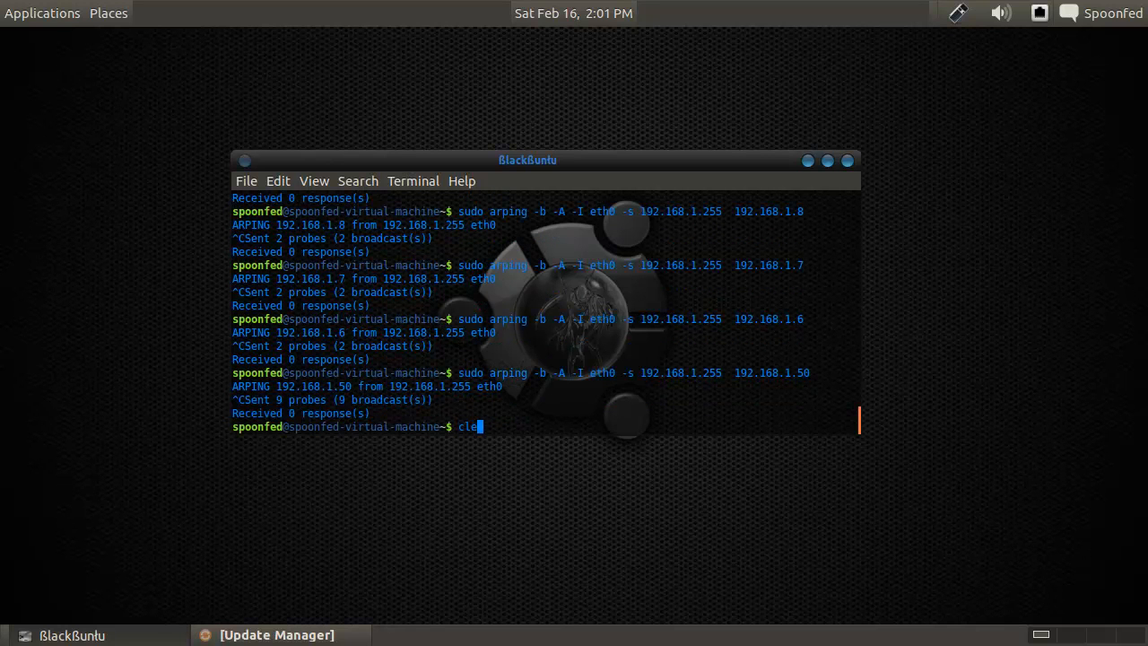
Step: Finish the clear command to wipe the arping output, leaving an empty prompt
type("ar")
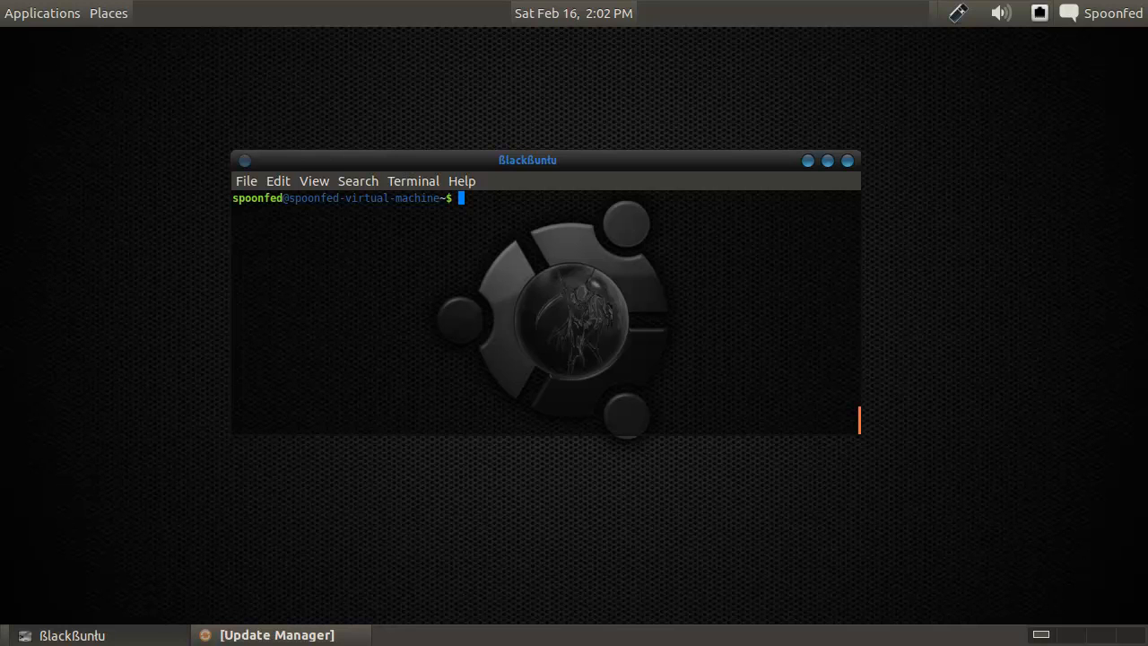
Step: Run ping -b 192.168.1.255 and stop it after 15 packets sent with 100% loss
type("ping")
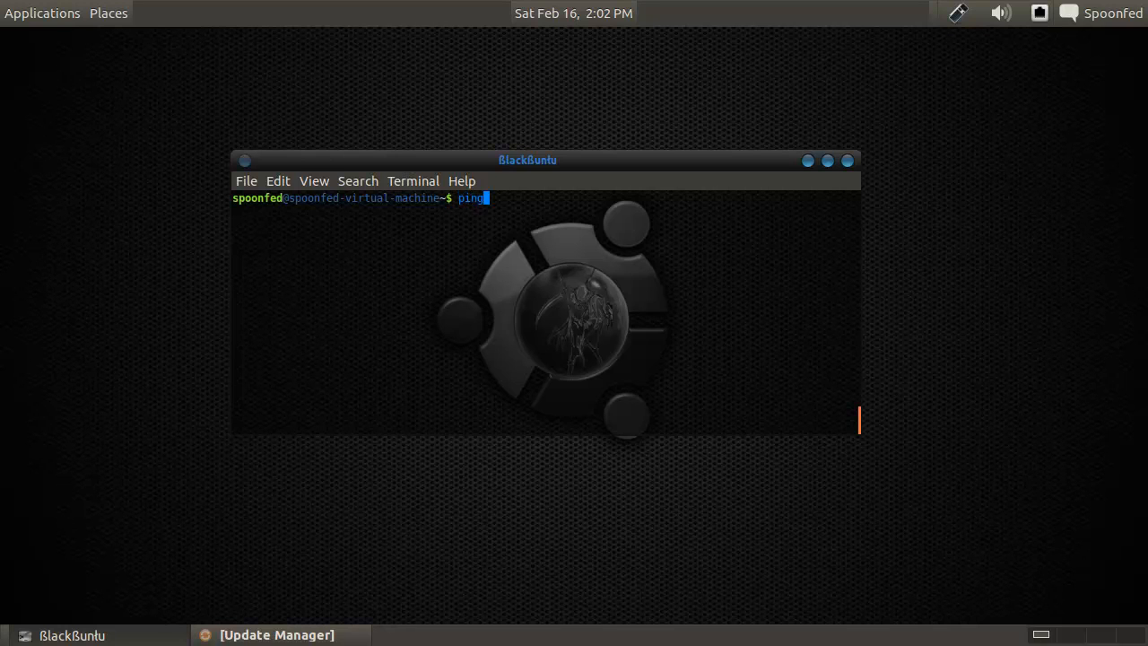
type("-b")
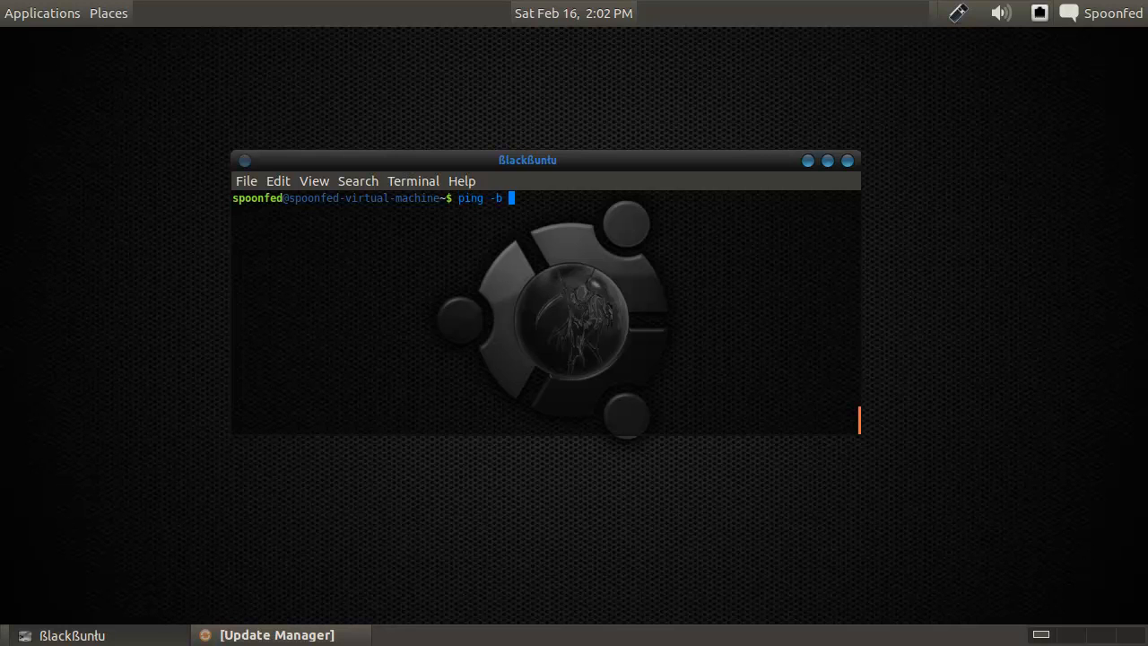
type("192.1")
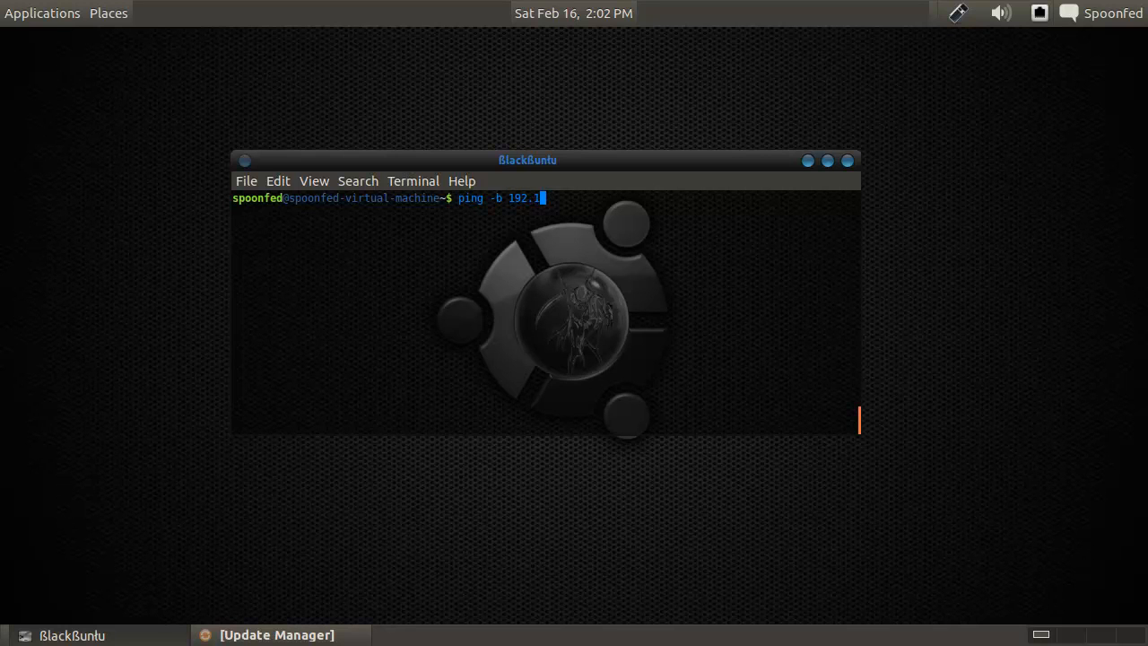
type("68.1.255")
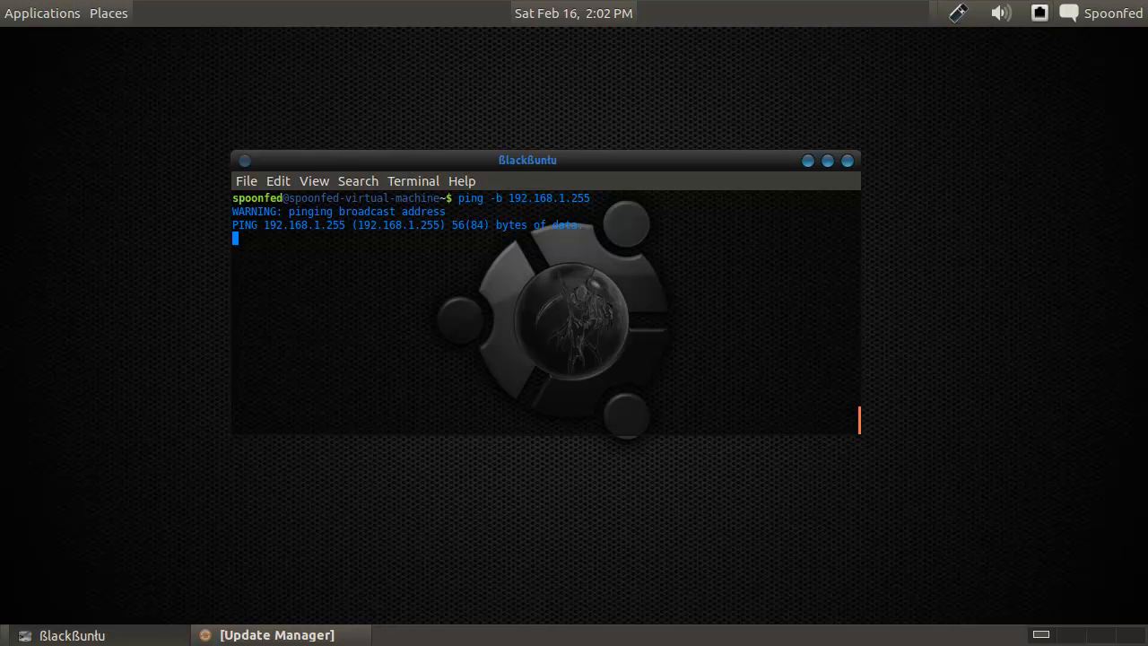
key("ctrl+c")
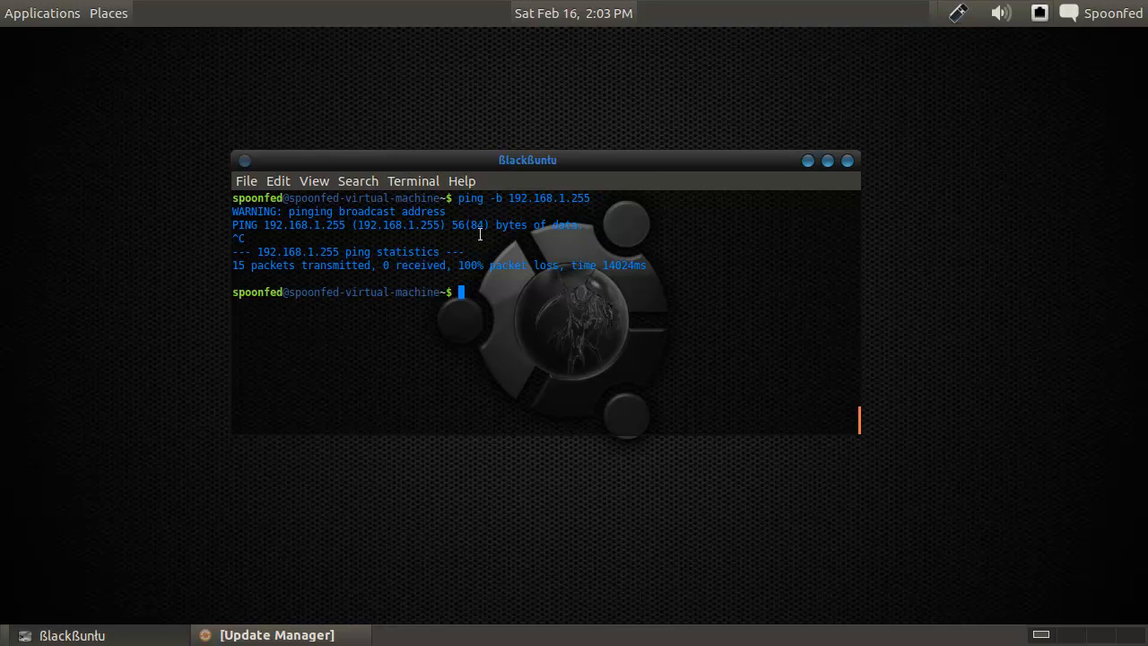
mouse_move(502, 269)
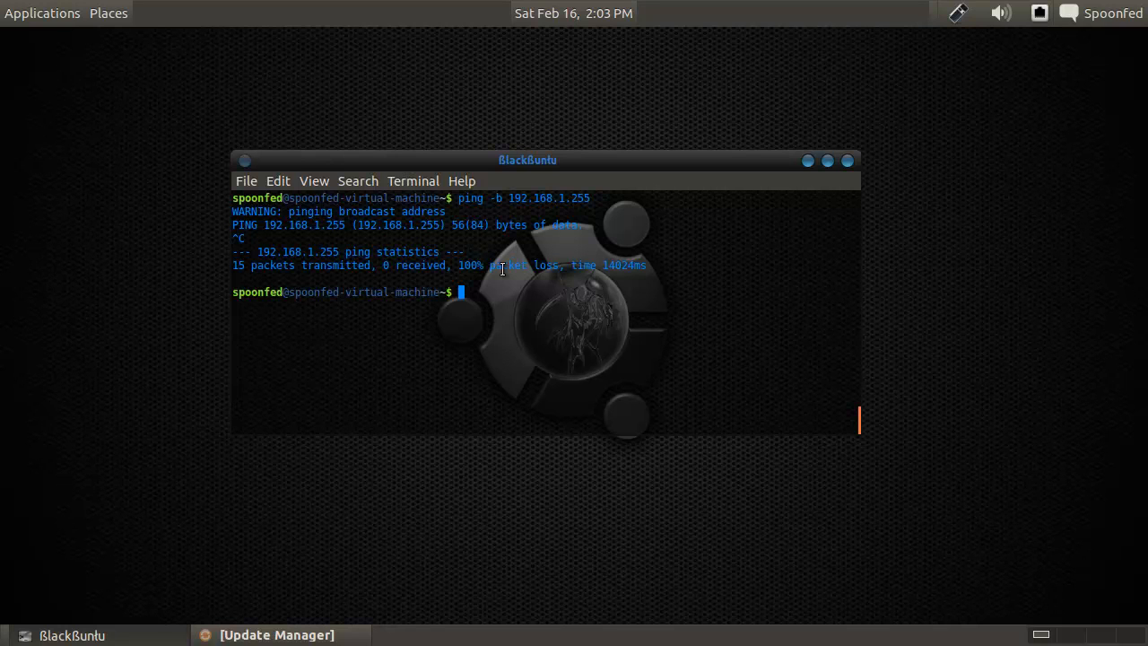